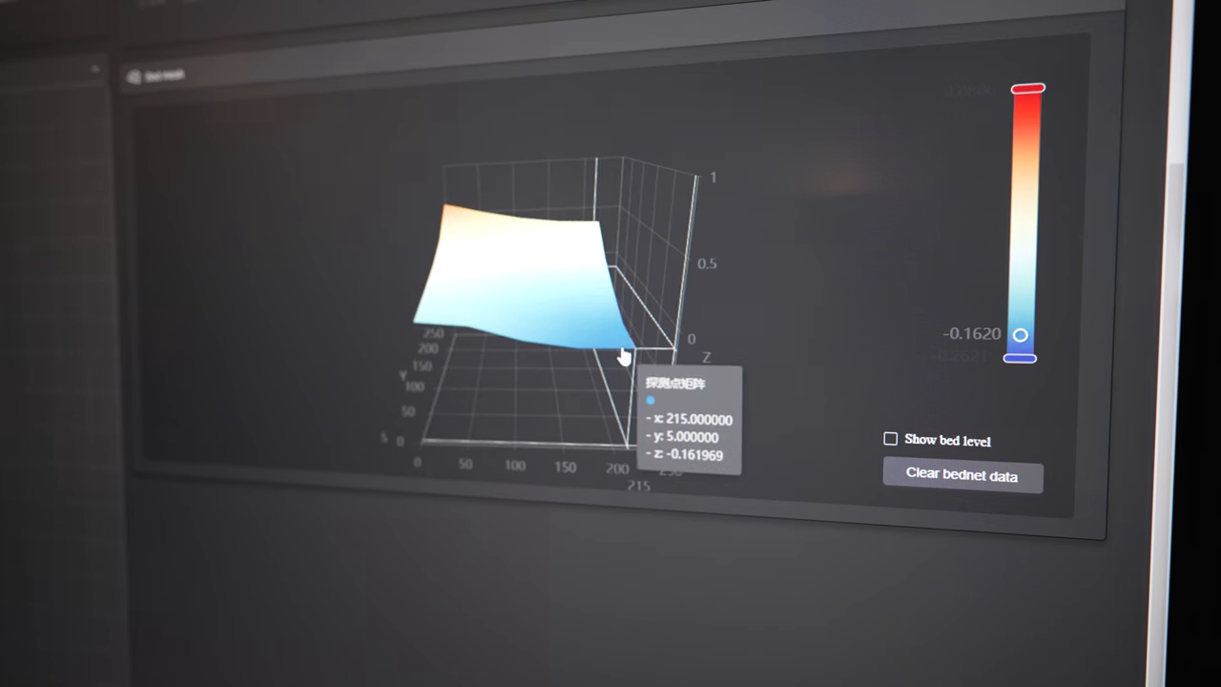
Step: Orbit the bed mesh surface to reveal its slope from one side to the other
drag(1022, 332, 1022, 357)
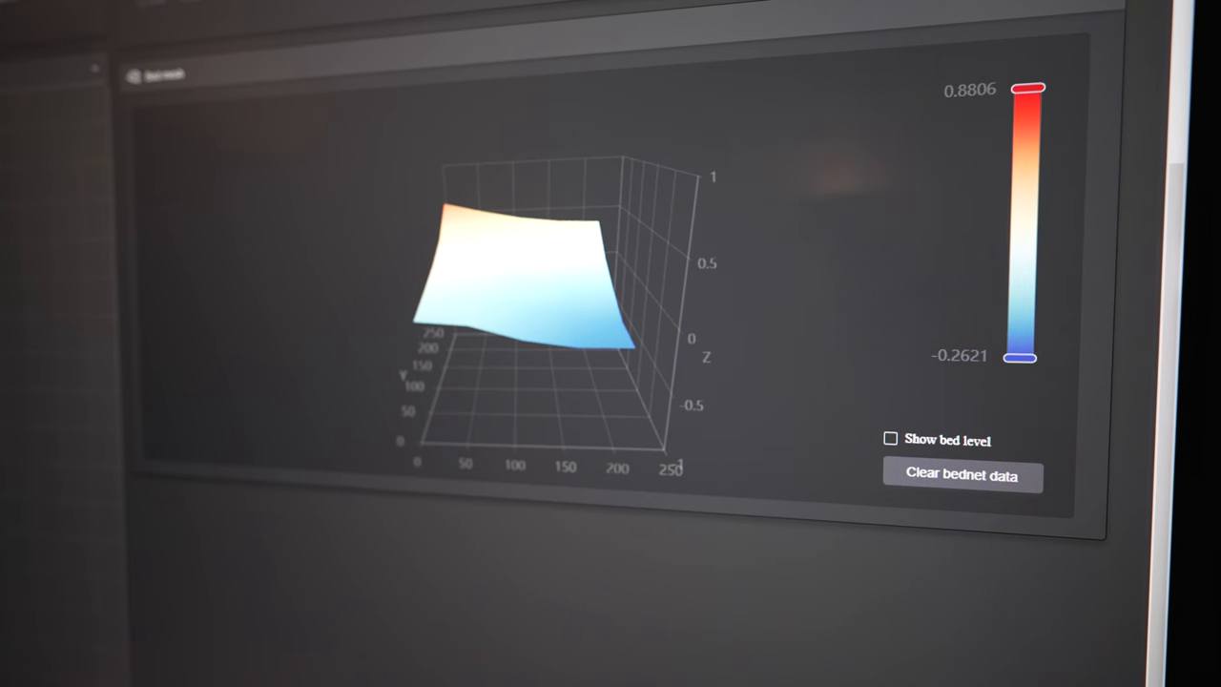
drag(524, 286, 572, 420)
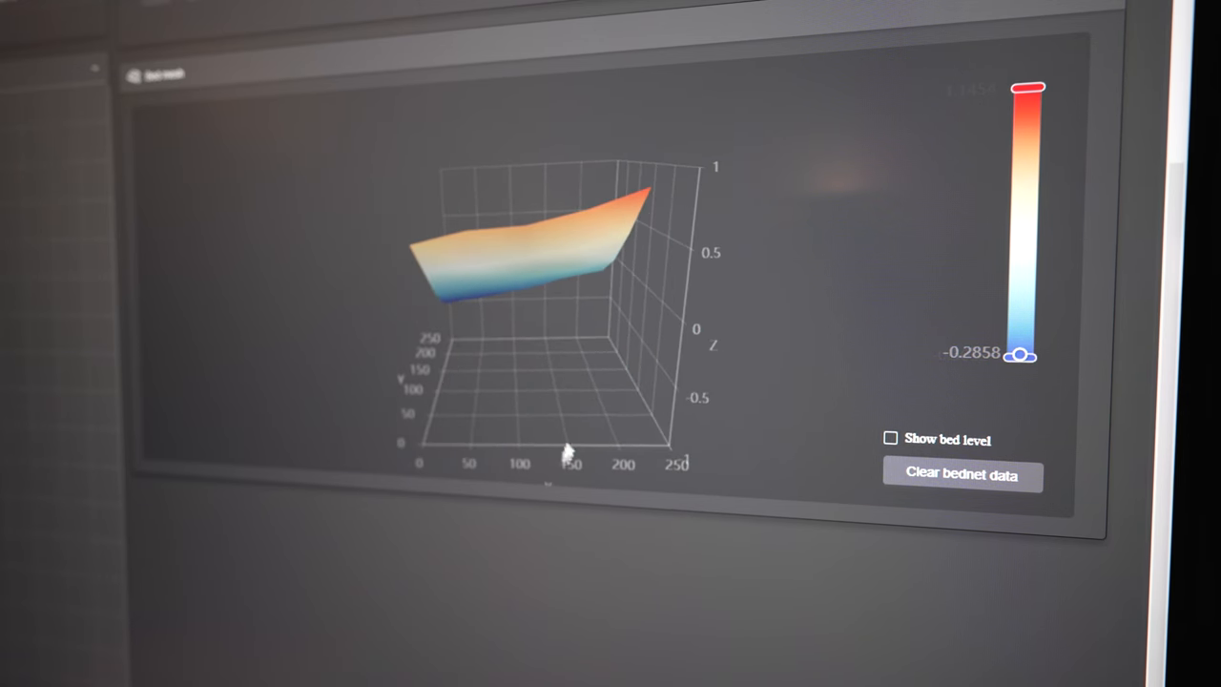
Step: Turn the bed mesh nearly edge-on to gauge how high the raised side sits
drag(568, 454, 458, 417)
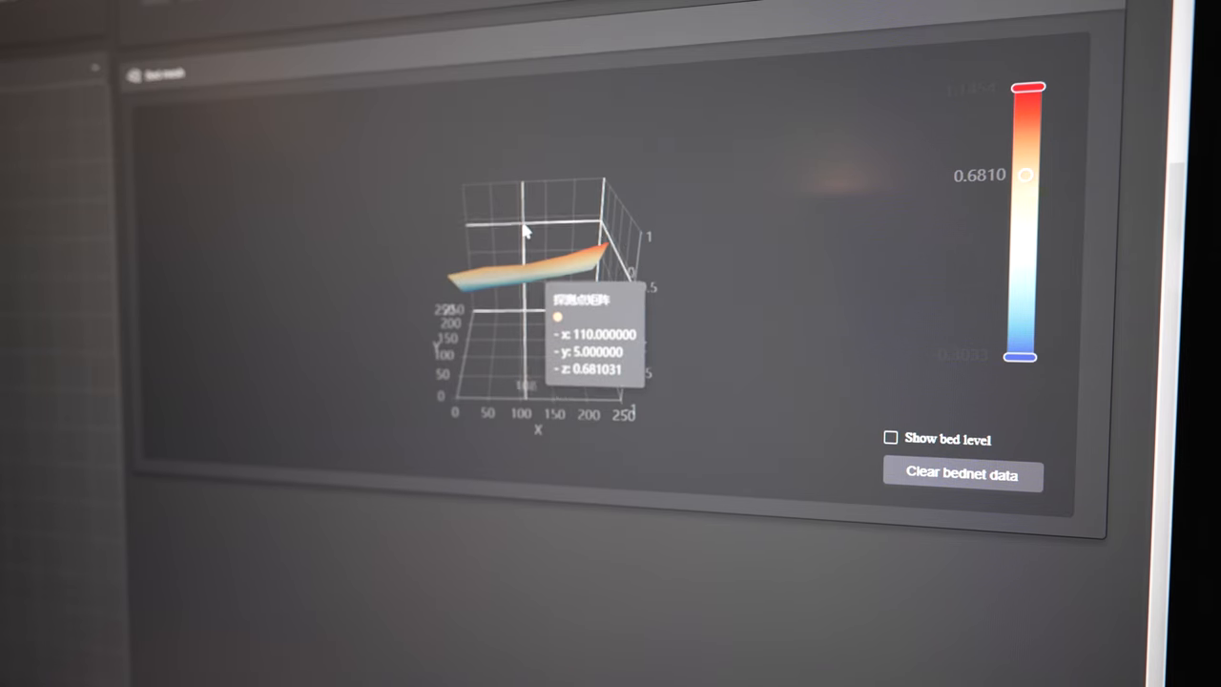
drag(522, 233, 593, 266)
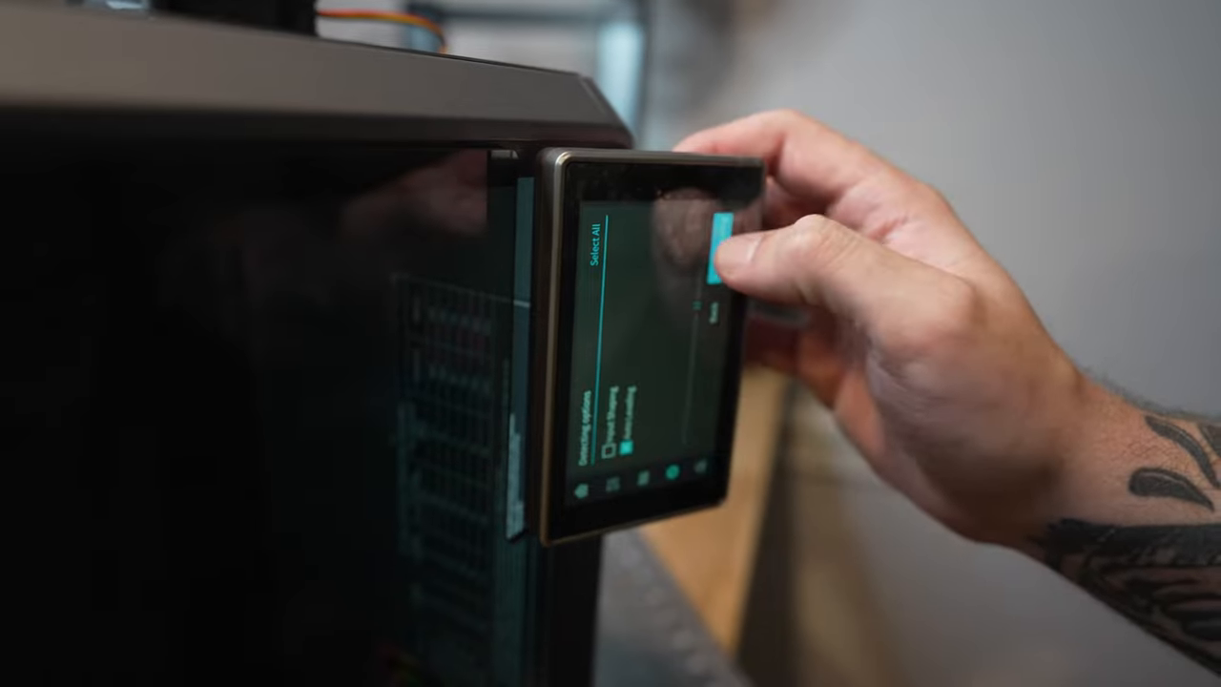
Step: Run automatic bed leveling from the touchscreen Leveling settings to capture a fresh mesh
click(723, 255)
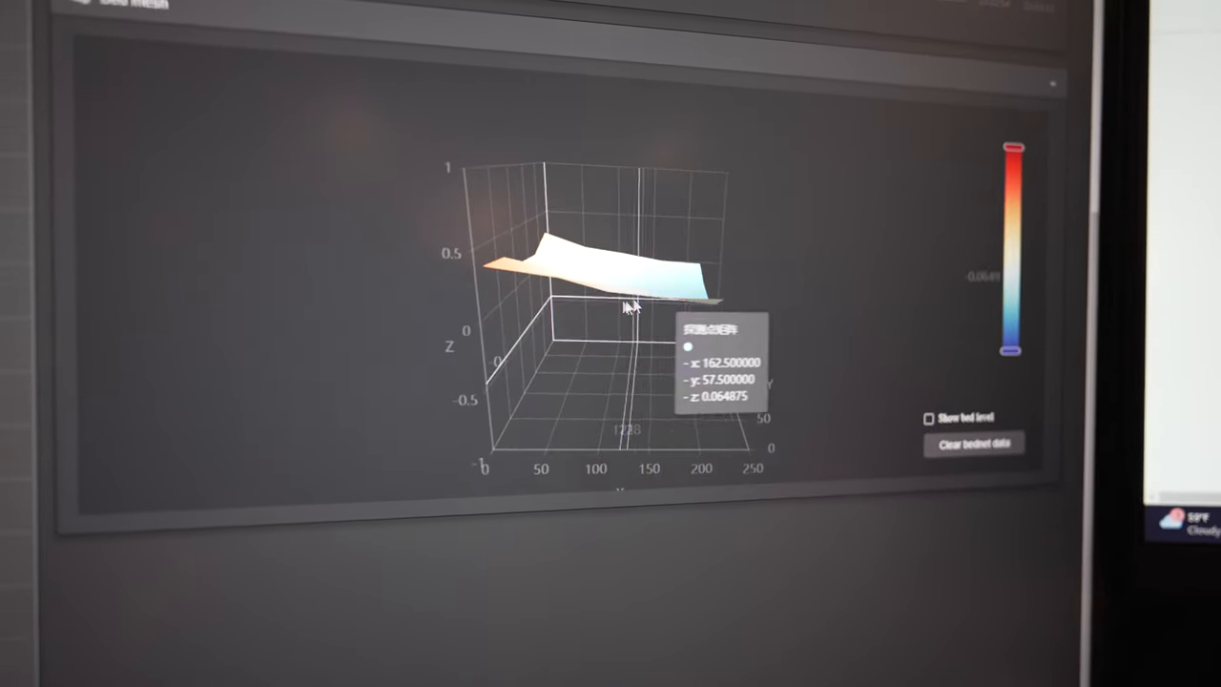
Step: Orbit the new bed mesh to confirm its heights stay near zero across the plate
drag(629, 305, 820, 332)
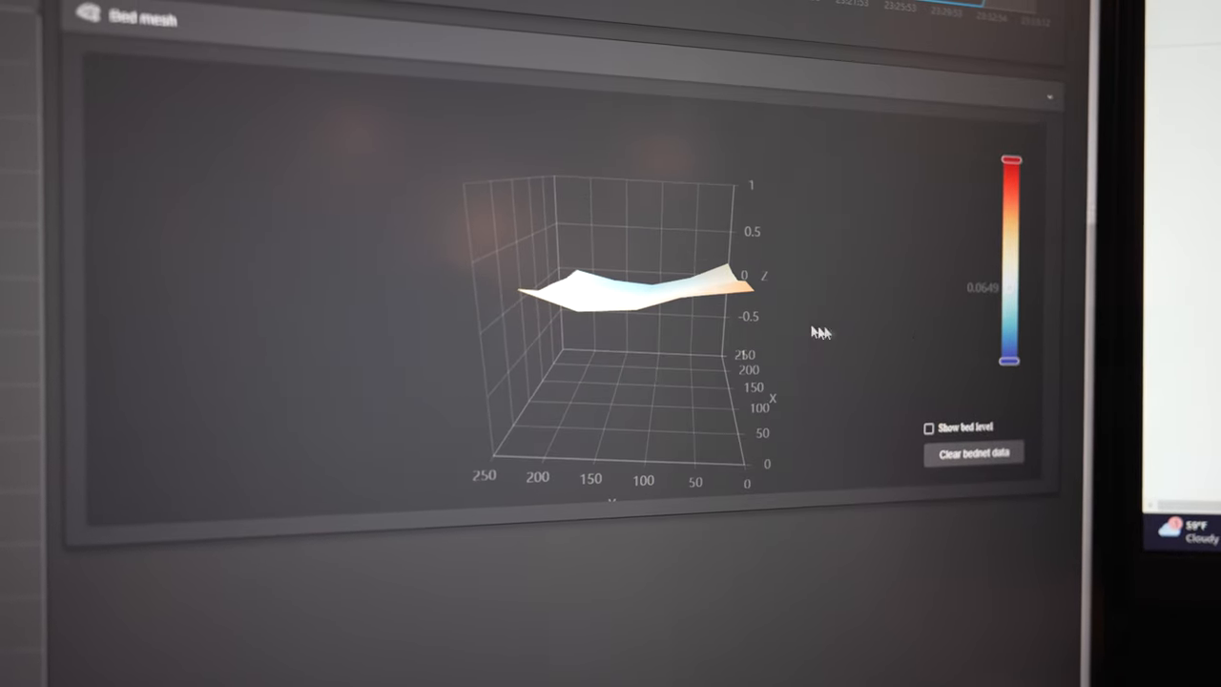